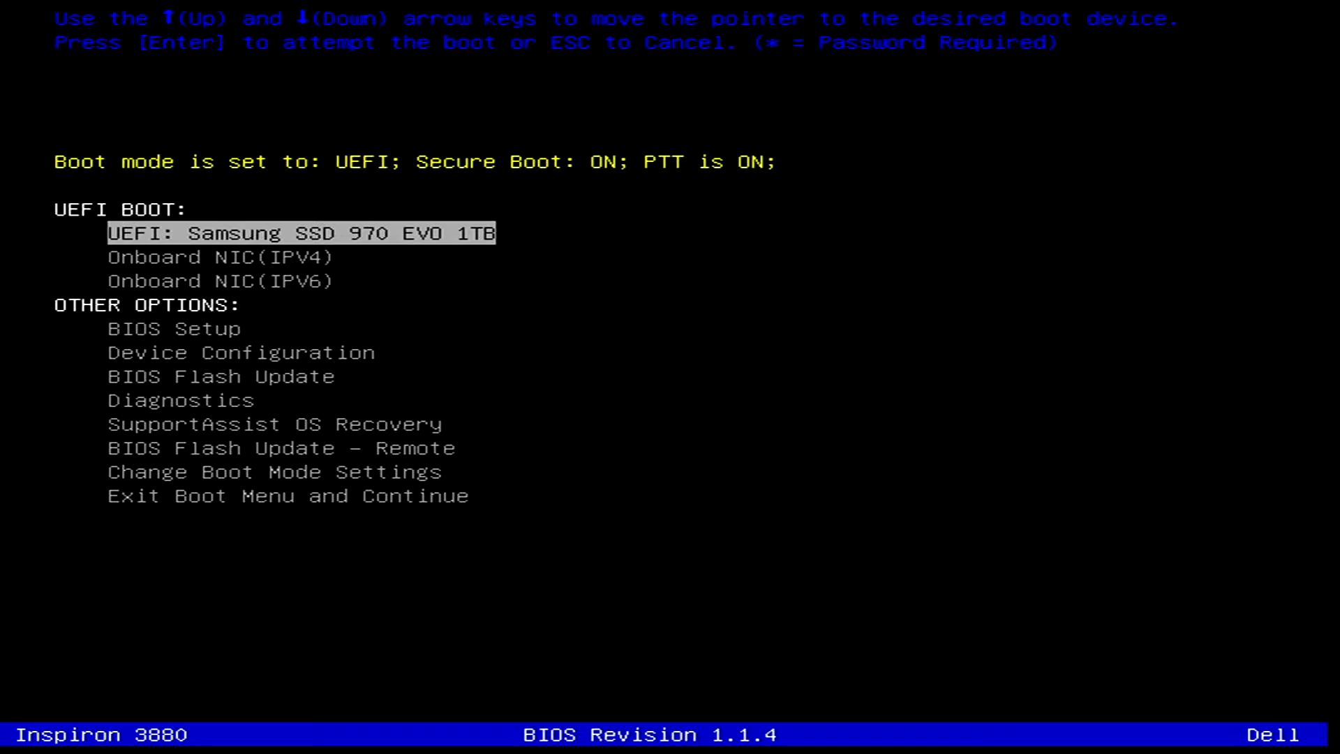
# Review the Samsung SSD and IPv4 boot entries, then start and dismiss adding a new boot option.
pyautogui.press('Down')
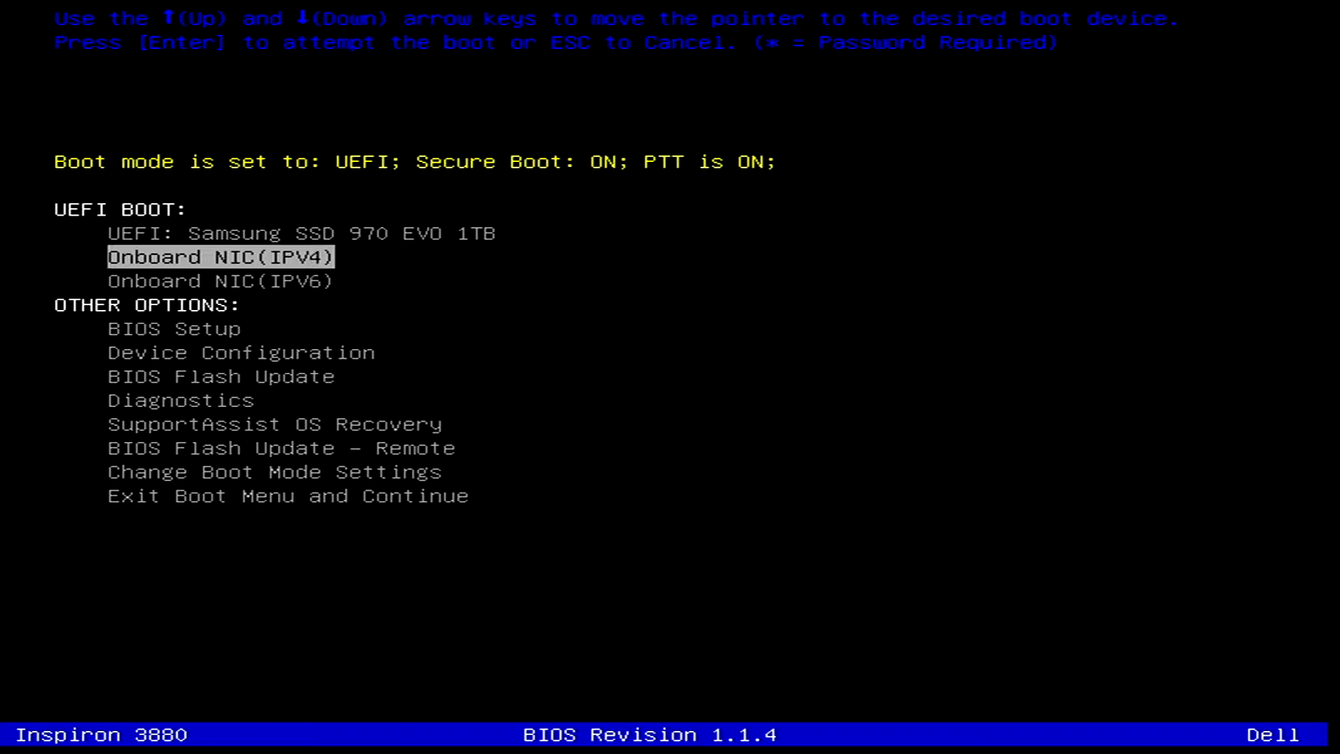
pyautogui.press('Up')
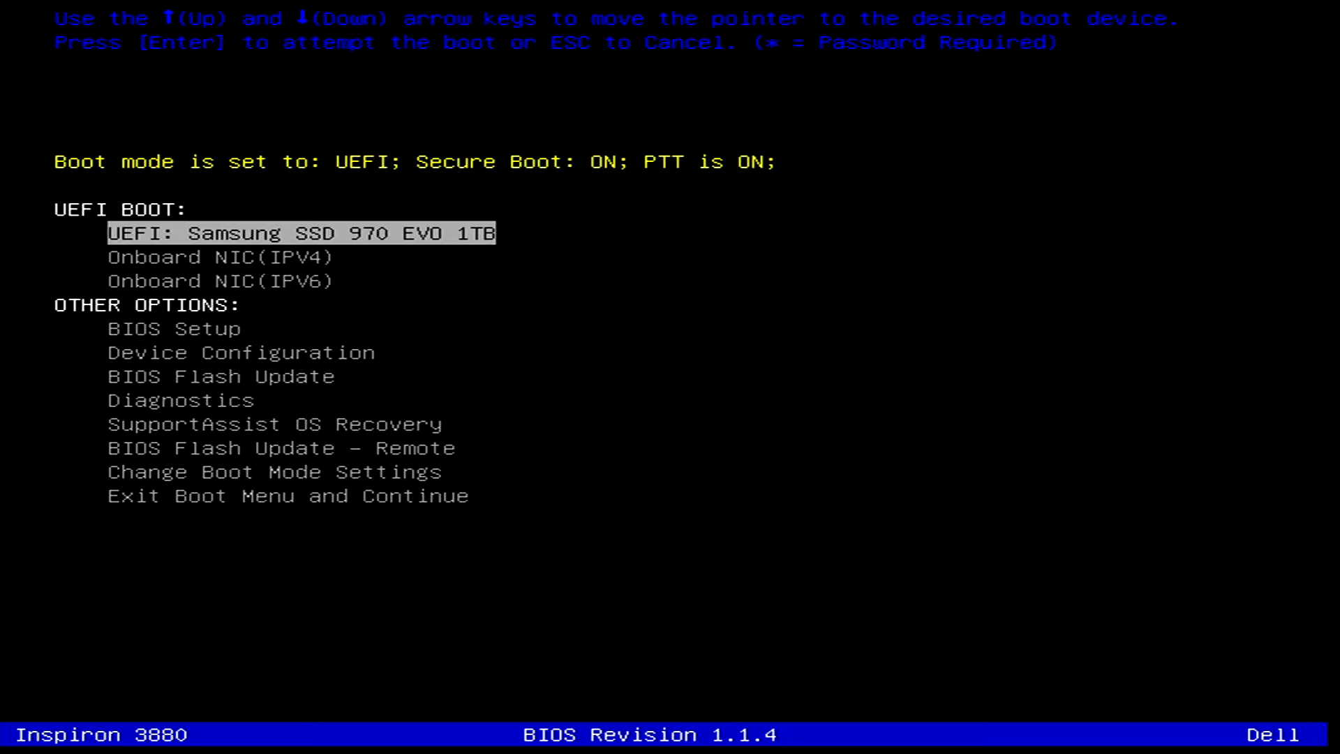
pyautogui.press('down')
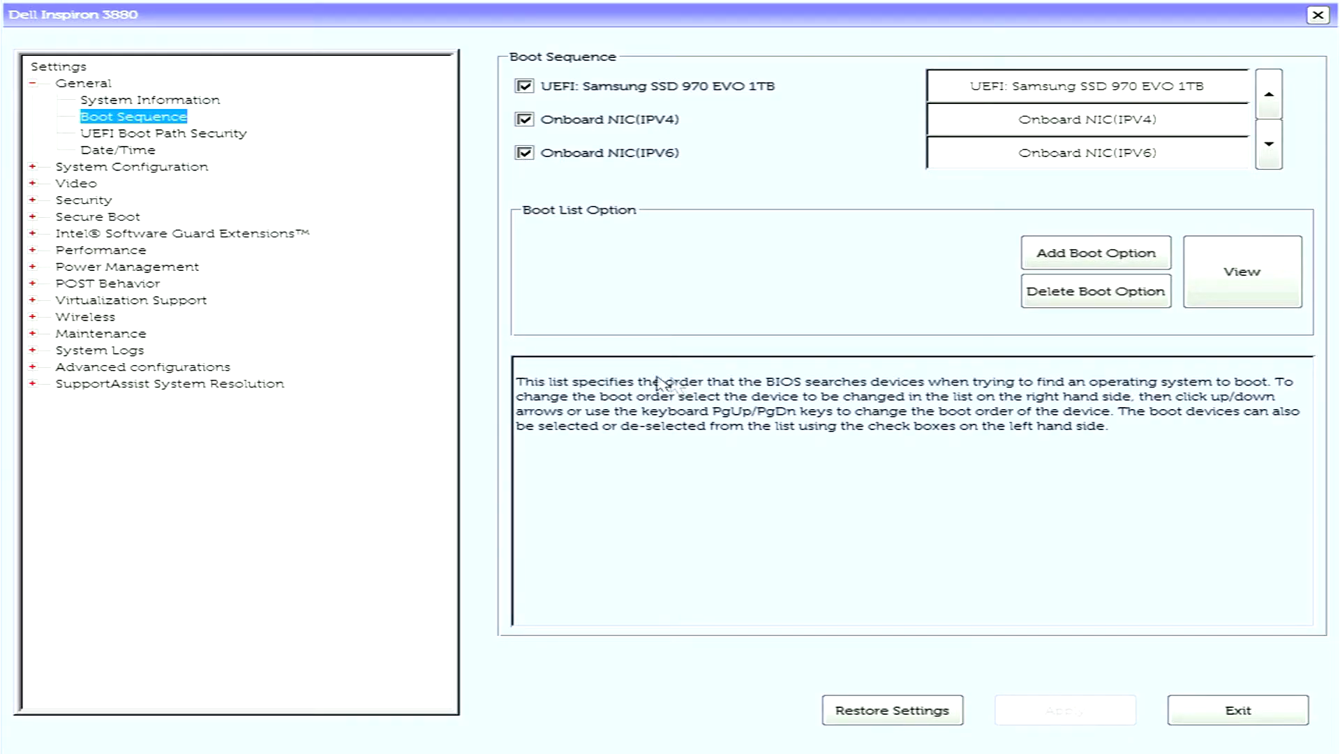
pyautogui.moveTo(652, 279)
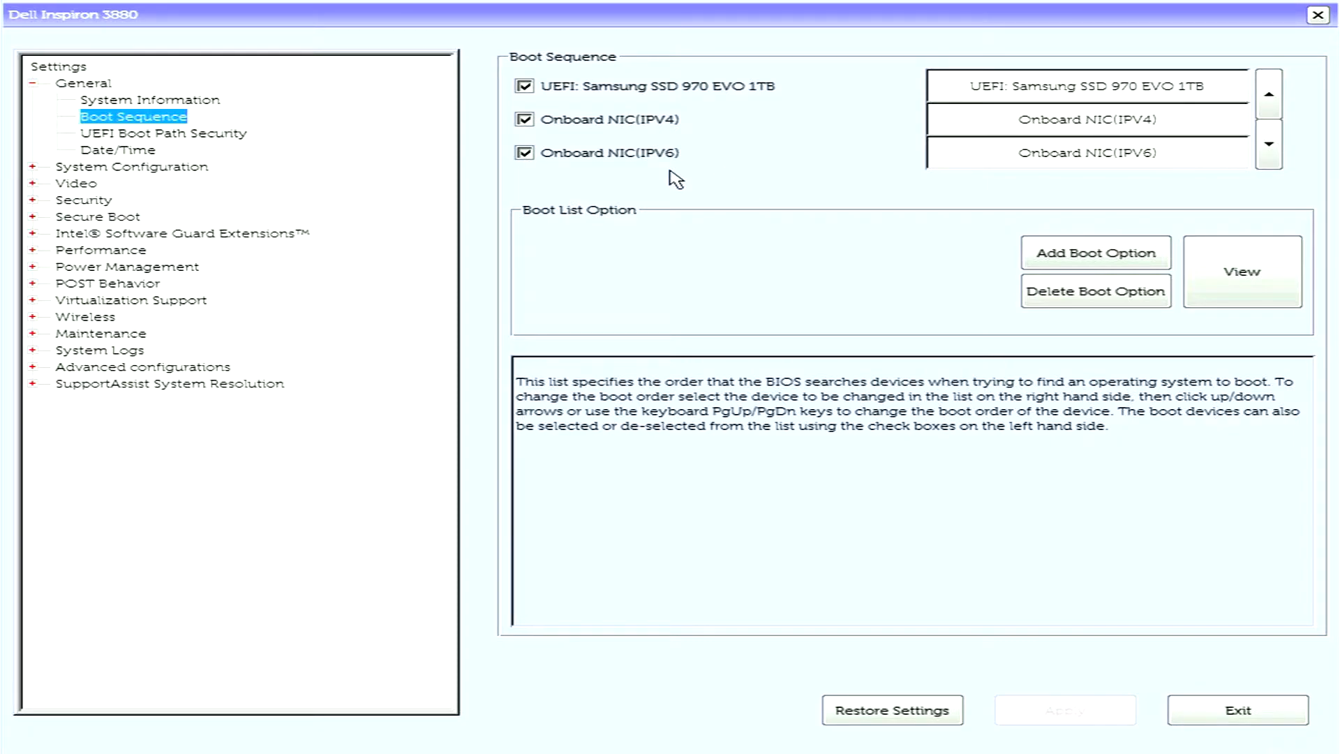
pyautogui.moveTo(688, 181)
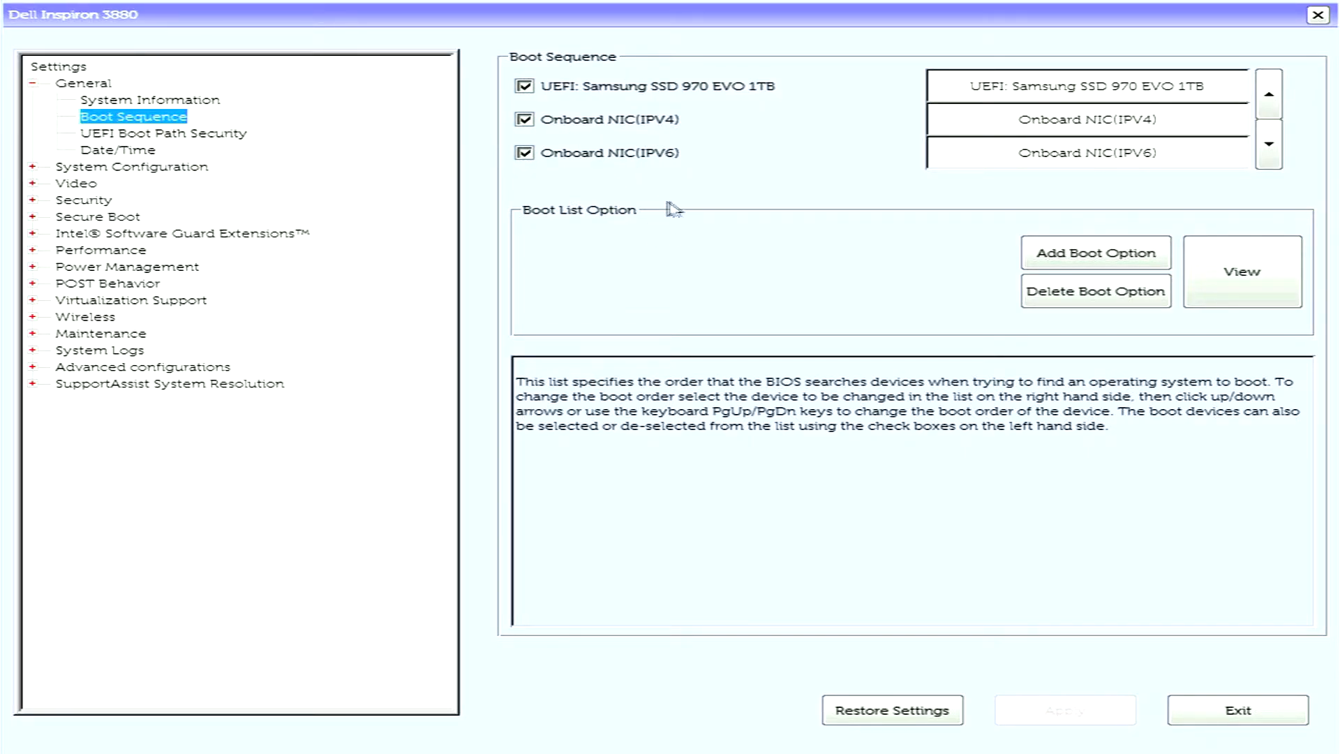
pyautogui.click(525, 154)
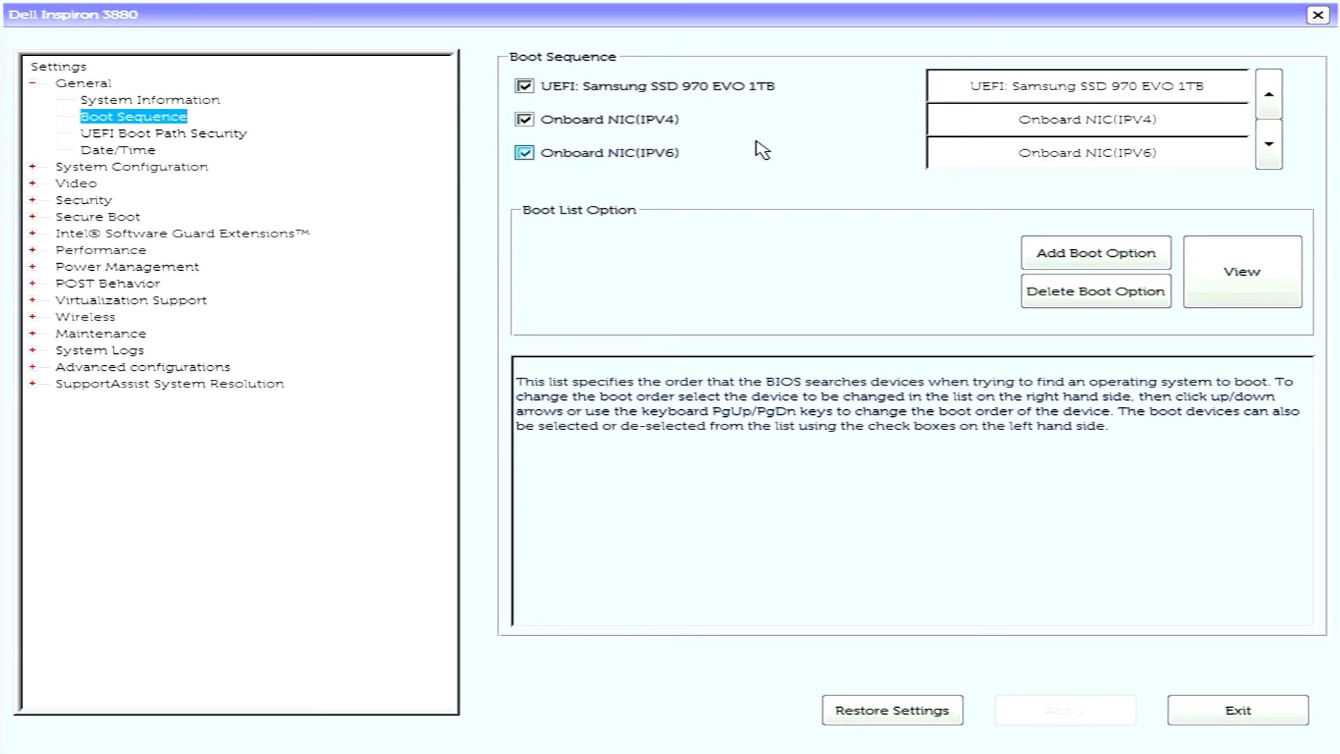
pyautogui.click(1095, 253)
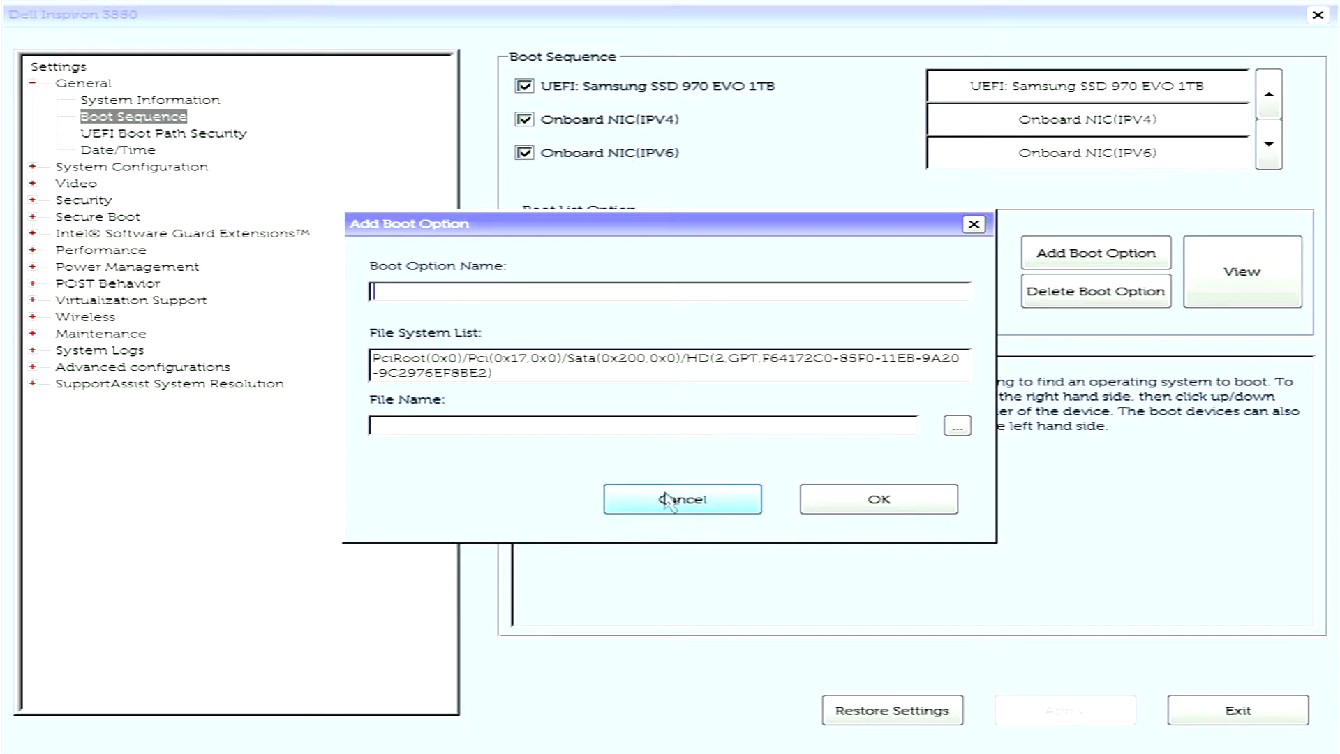
pyautogui.click(682, 498)
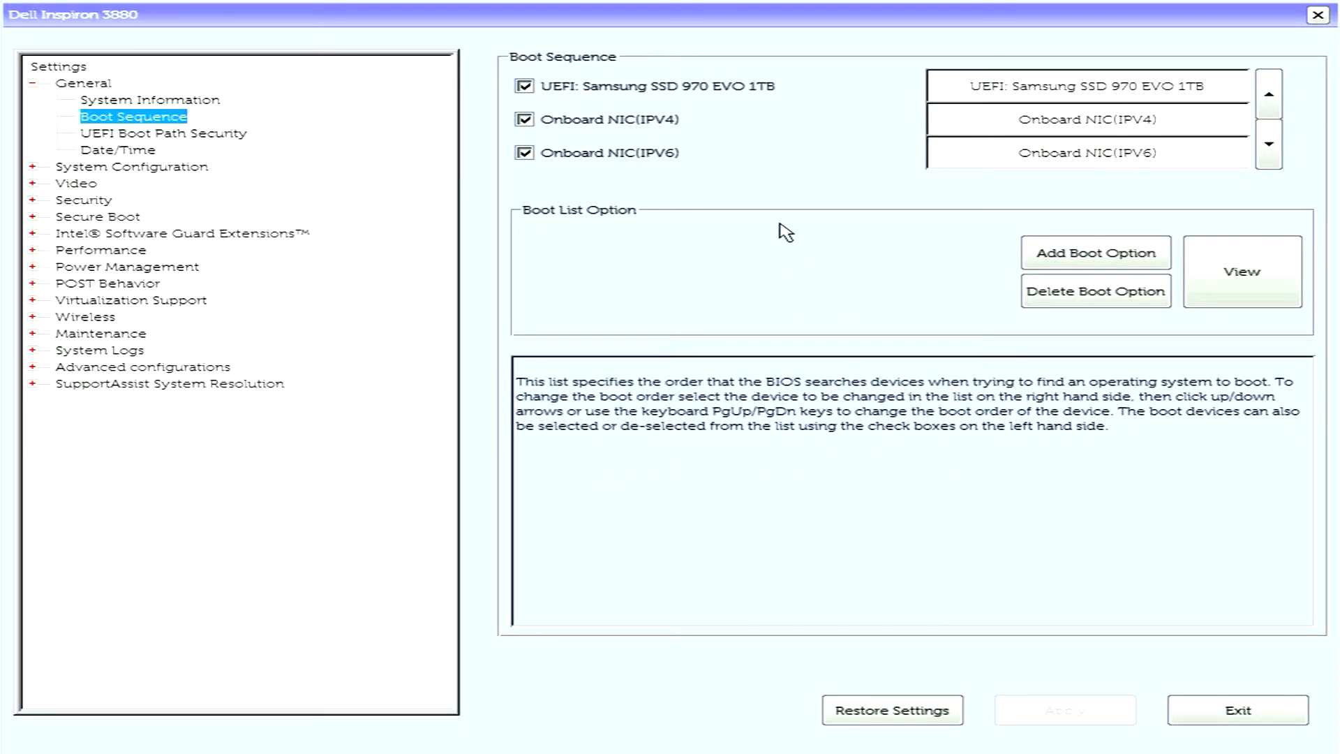
pyautogui.moveTo(854, 224)
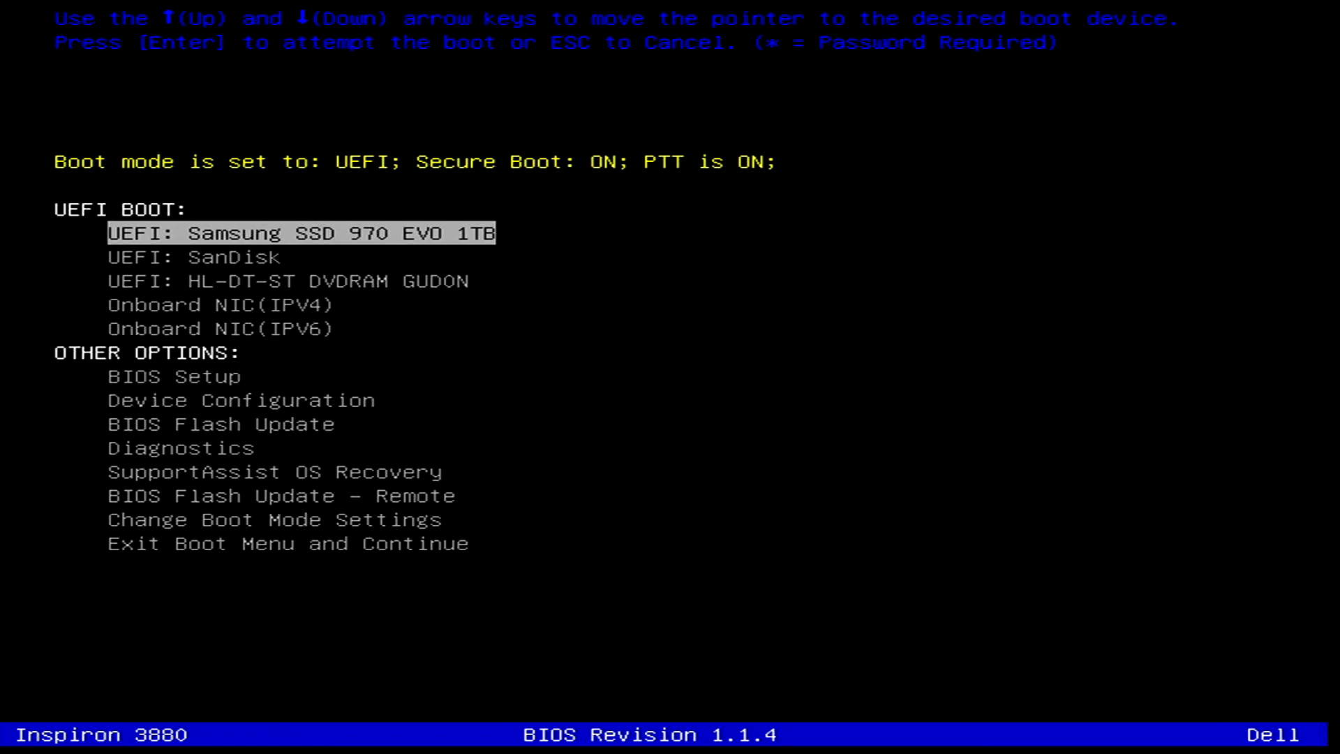
# Arrow through the SanDisk USB and HL-DT-ST DVD boot entries toward BIOS Setup's boot sequence.
pyautogui.press('Down')
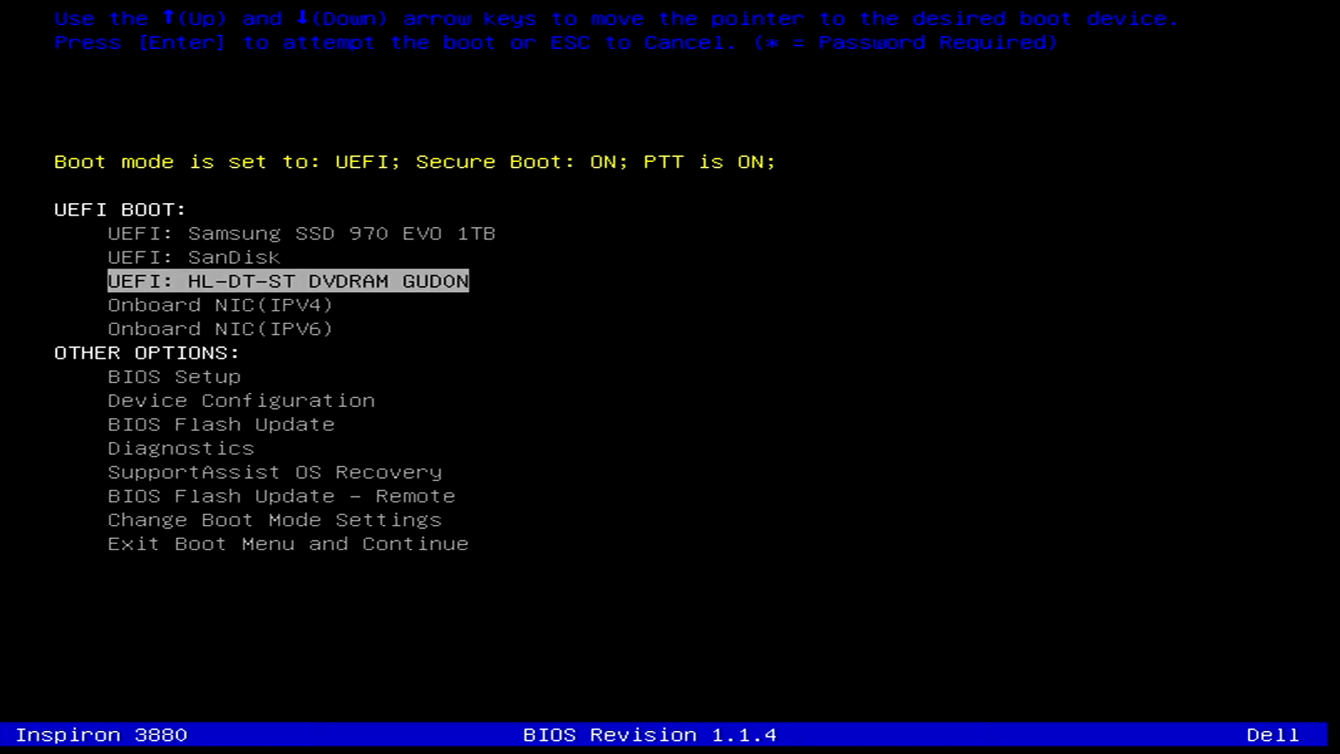
pyautogui.press('Up')
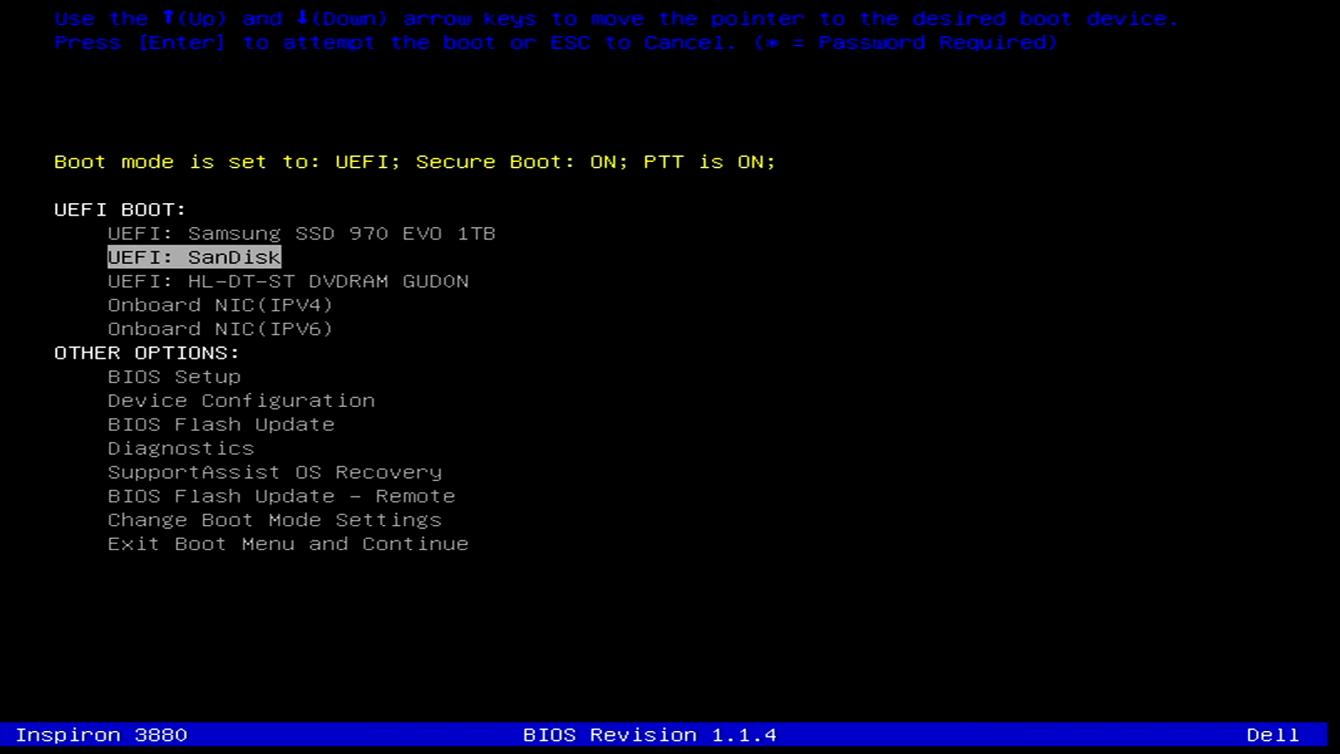
pyautogui.press('Down')
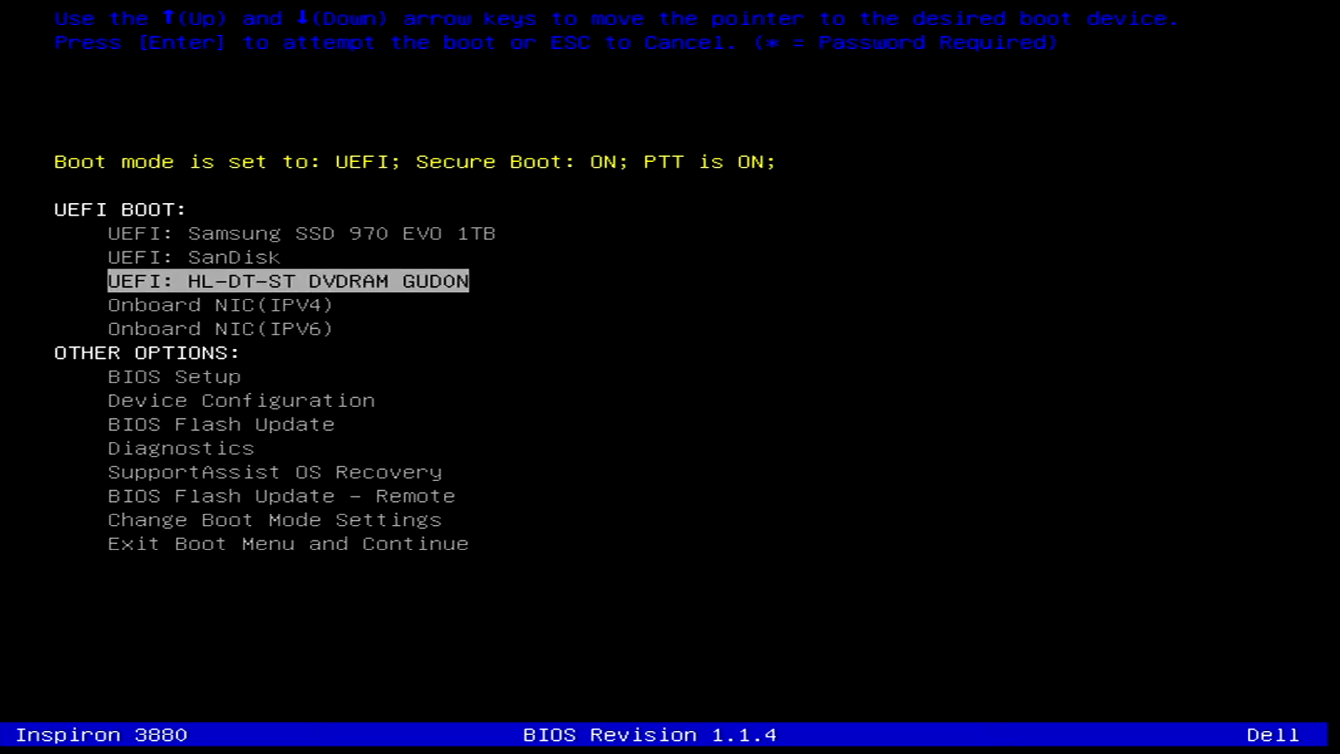
pyautogui.press('Down')
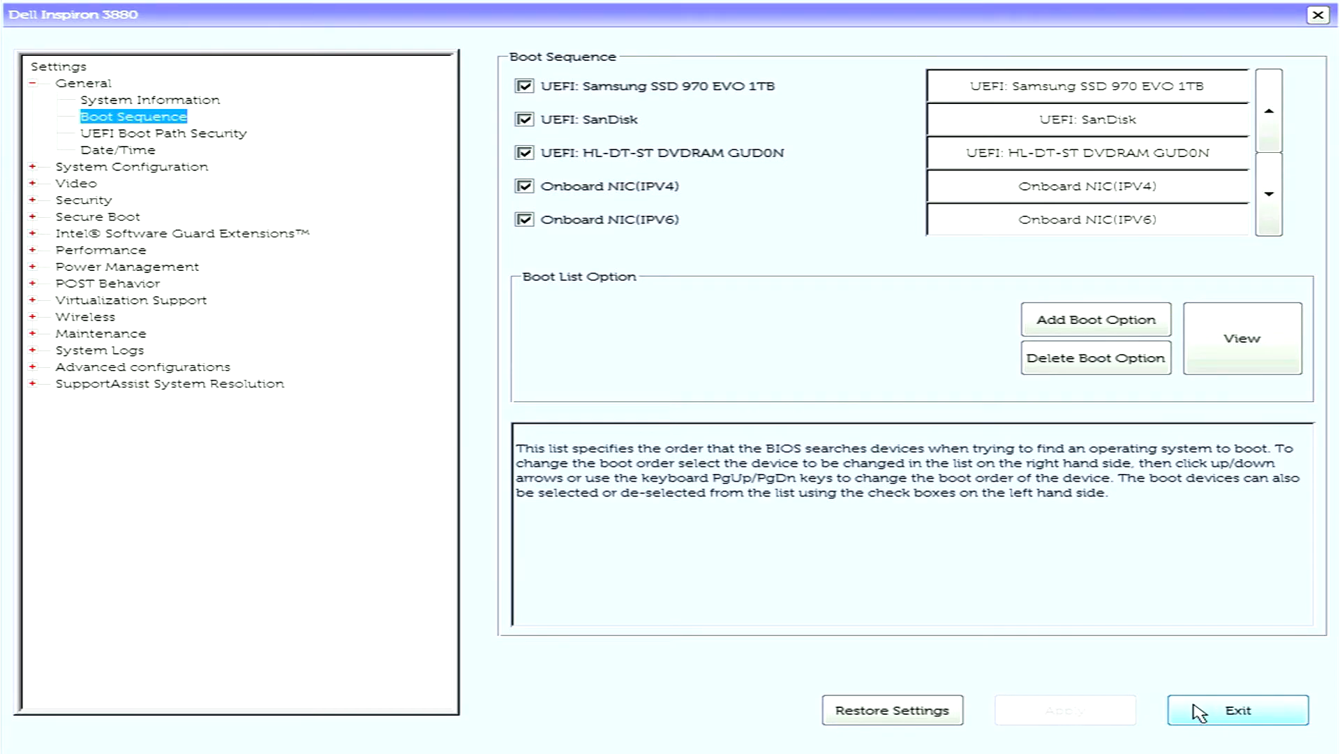
# Exit BIOS setup keeping SanDisk and DVD drives enabled, booting into Windows Setup.
pyautogui.click(1236, 711)
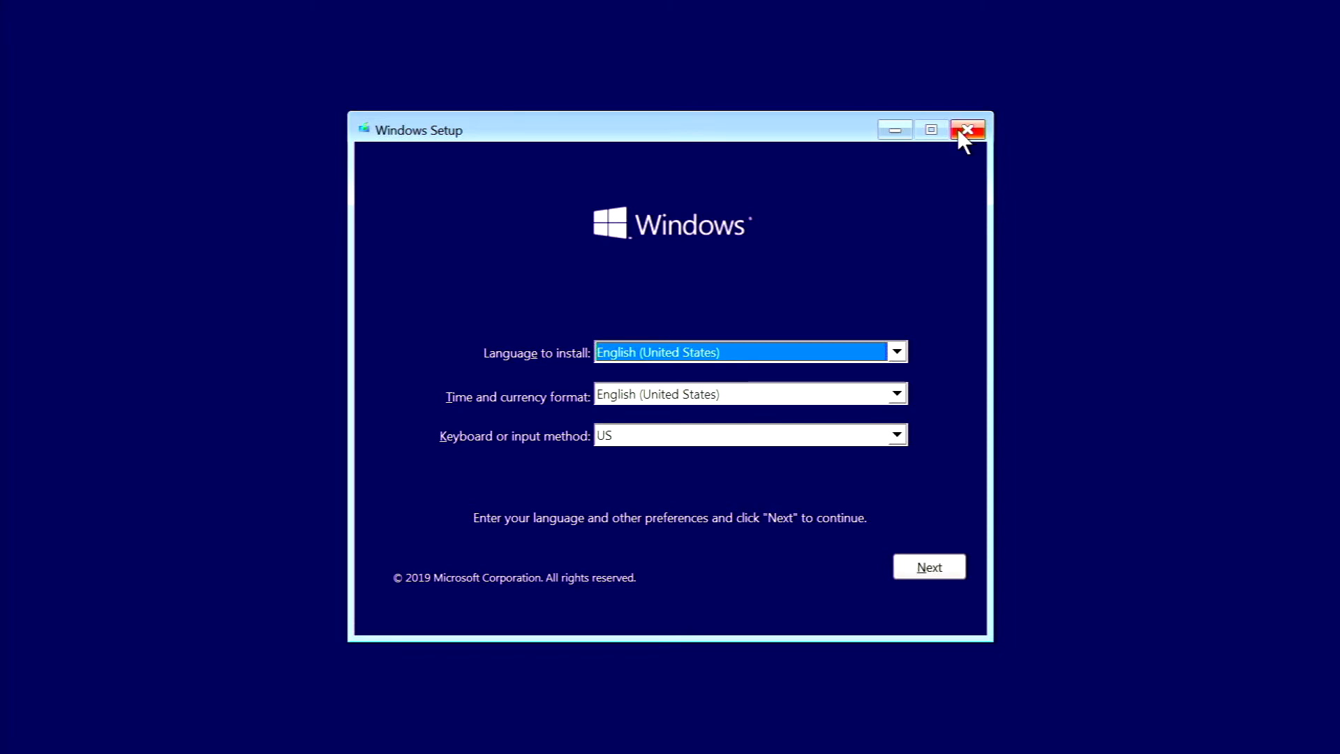
pyautogui.moveTo(966, 132)
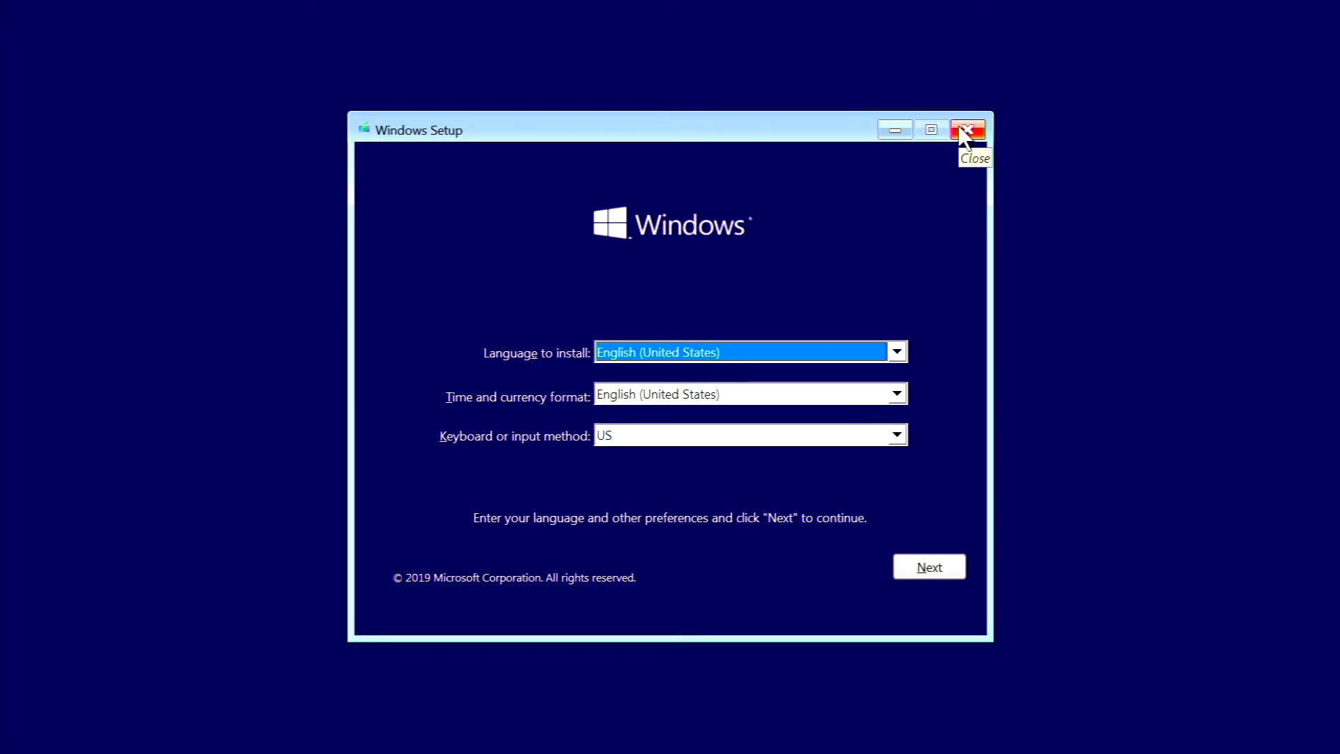
# Close Windows Setup without installing and return to the Windows 10 desktop.
pyautogui.click(968, 129)
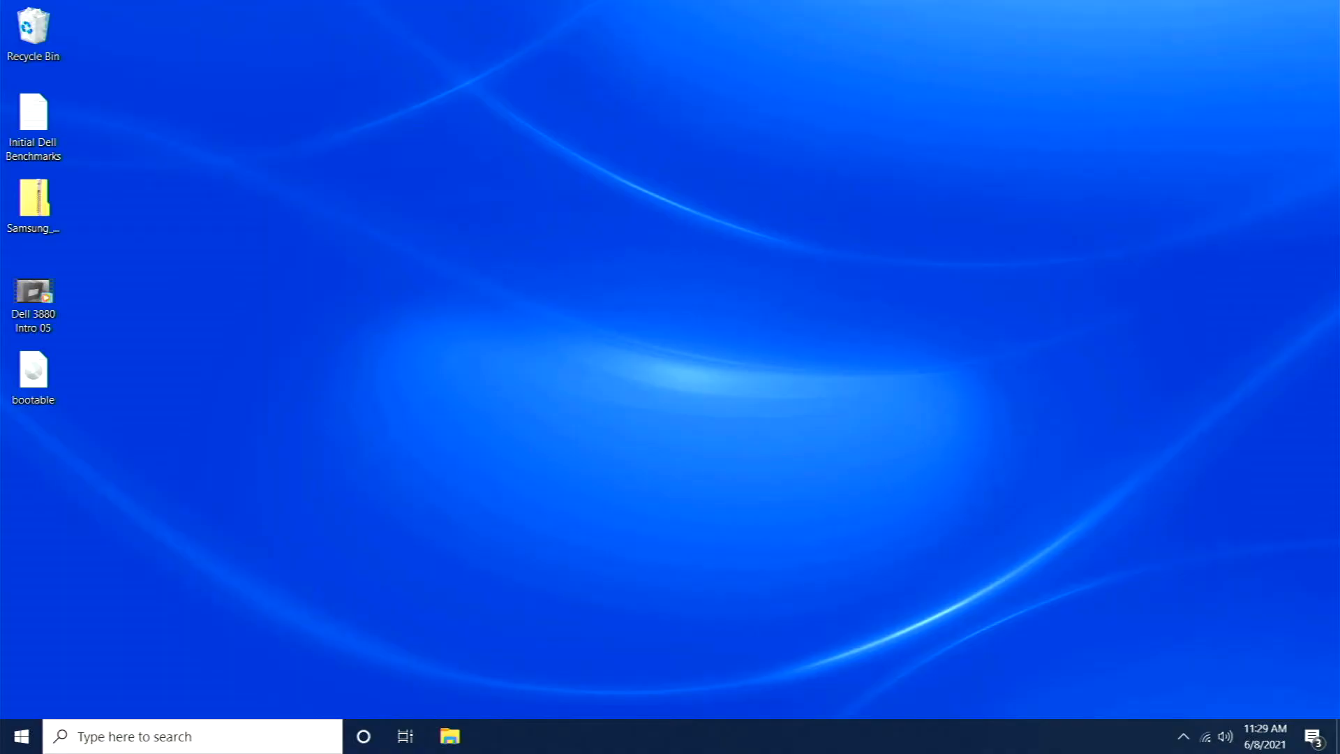